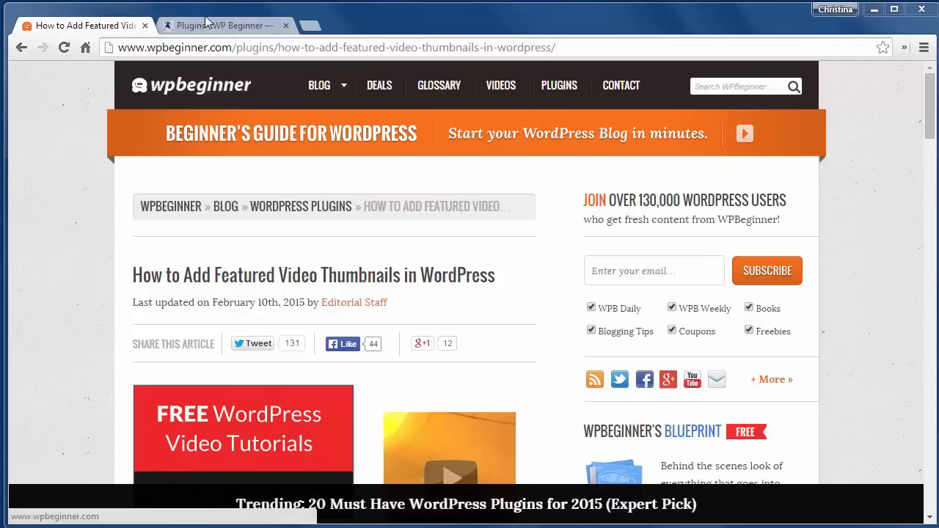
Switch to the browser tab holding the WordPress Add New Post page
{"action": "left_click", "coordinate": [220, 25]}
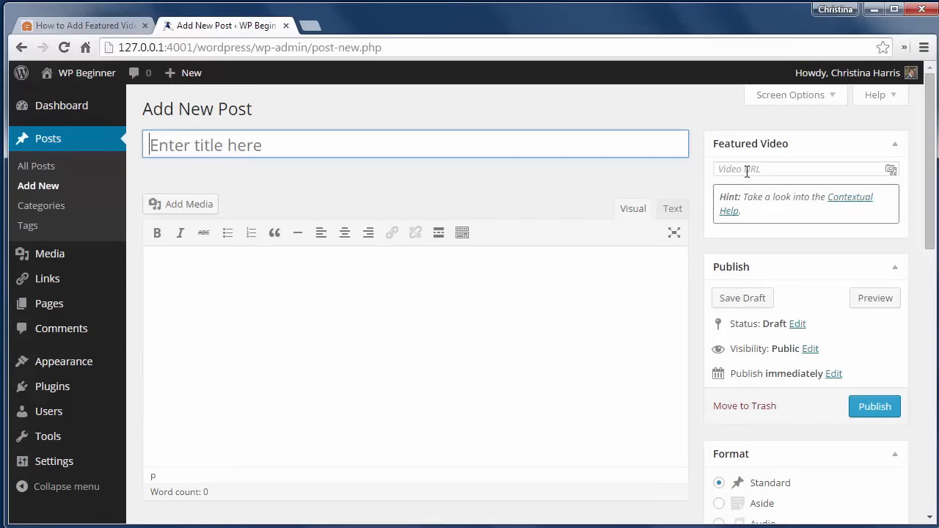
{"action": "left_click", "coordinate": [799, 170]}
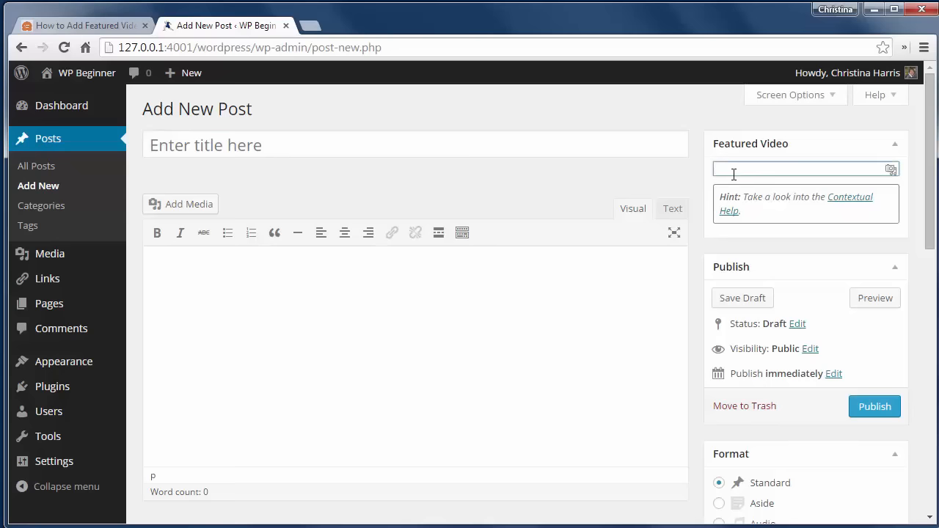
{"action": "type", "text": "http://youtu.be/_eMNMKIVQUw"}
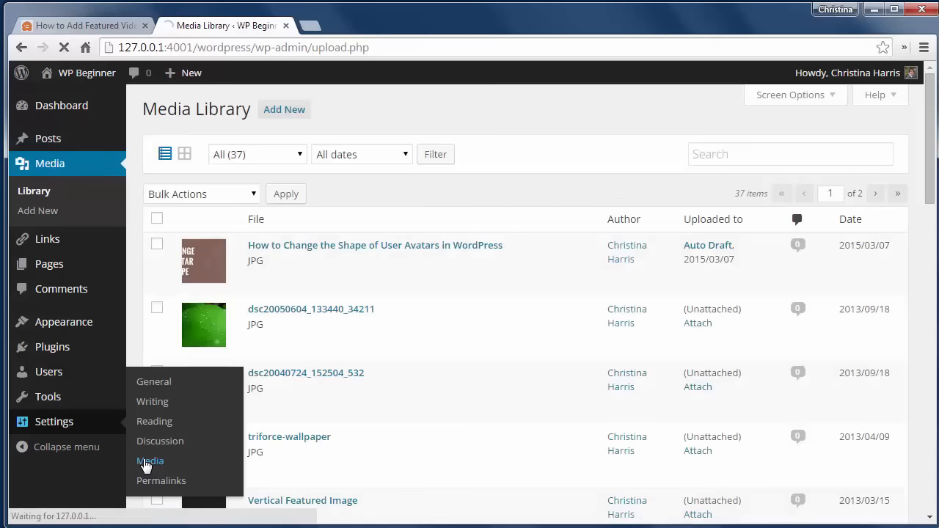
Go to Settings > Media to reach the Featured Videos options
{"action": "left_click", "coordinate": [150, 461]}
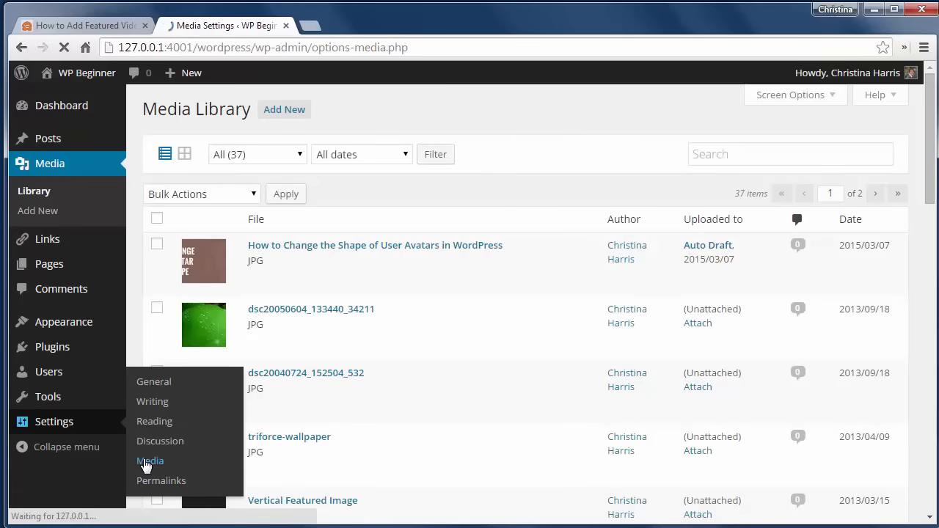
{"action": "left_click", "coordinate": [149, 461]}
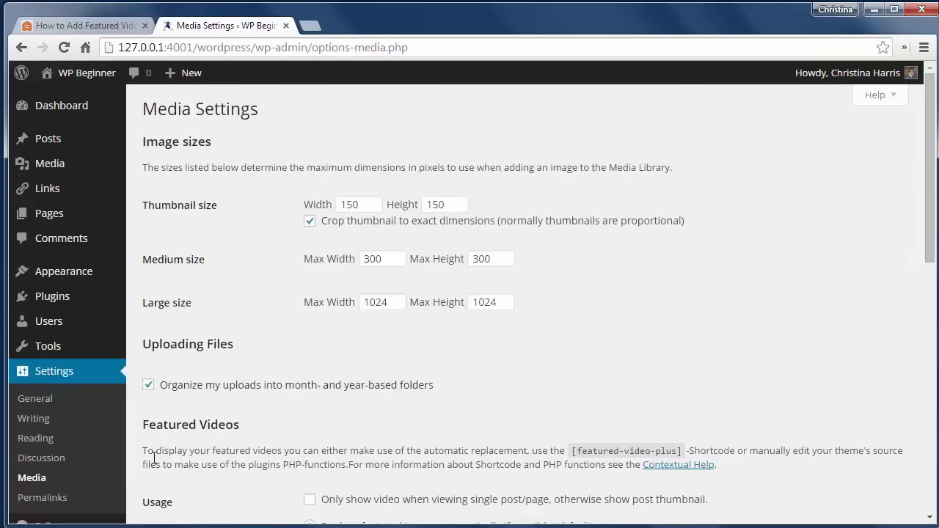
Review the Featured Videos options and save the media settings changes
{"action": "scroll", "scroll_direction": "down", "scroll_amount": 3}
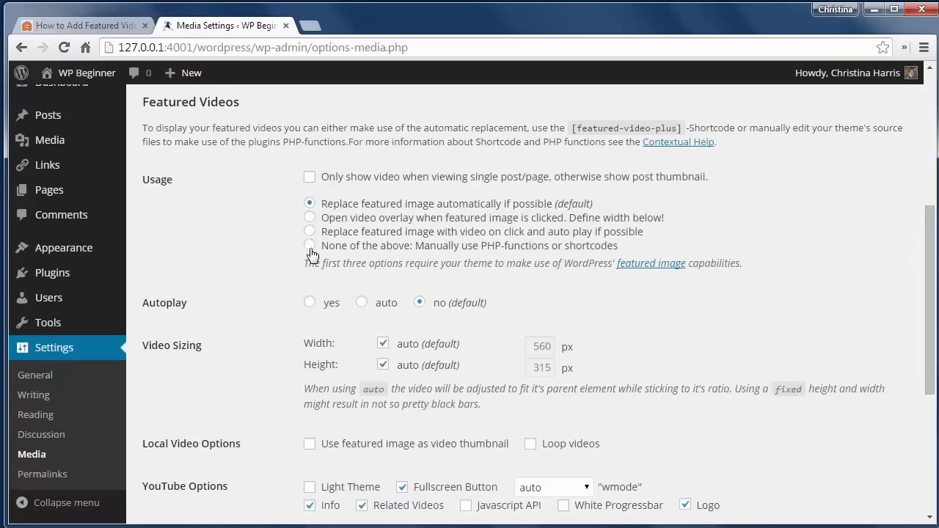
{"action": "mouse_move", "coordinate": [328, 316]}
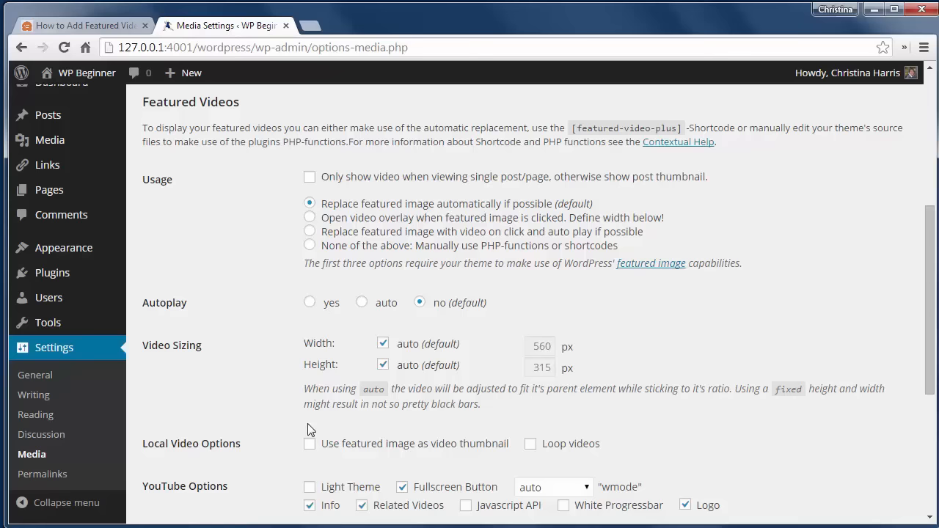
{"action": "scroll", "scroll_direction": "down", "scroll_amount": 3}
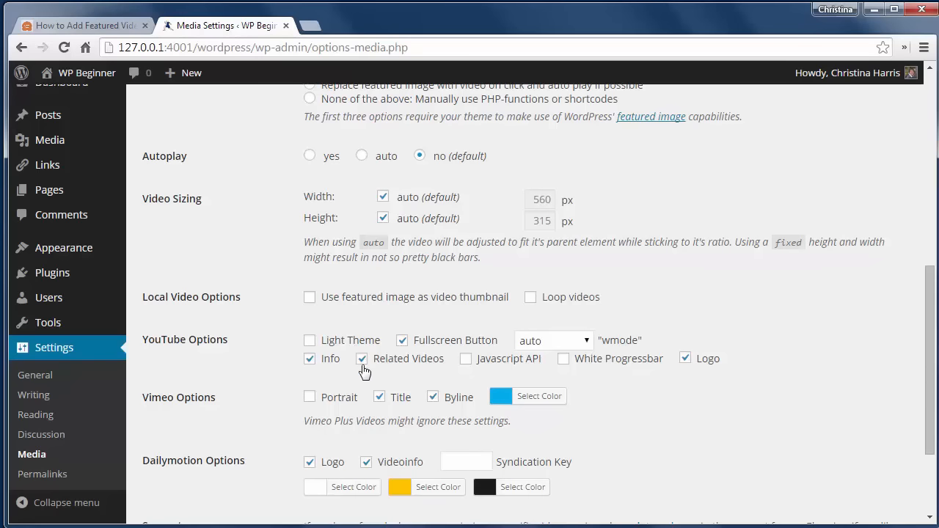
{"action": "scroll", "scroll_direction": "down", "scroll_amount": 3}
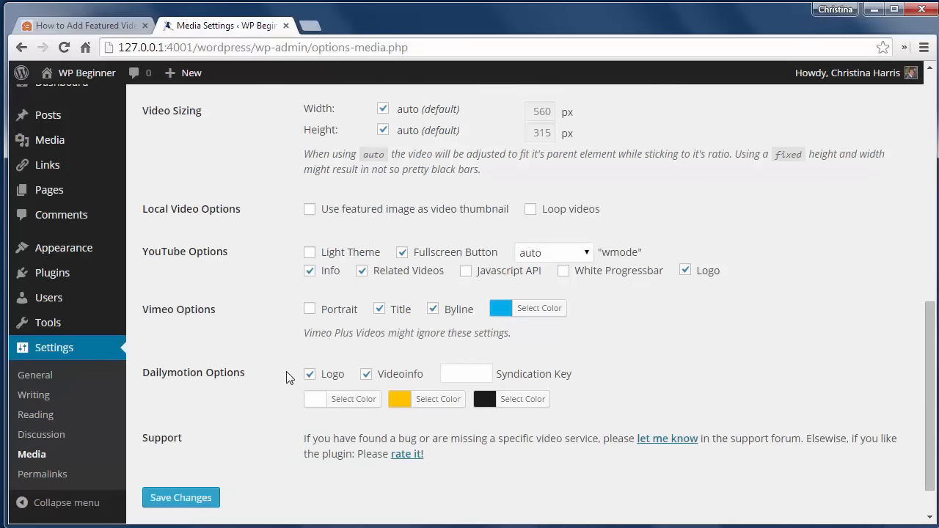
{"action": "left_click", "coordinate": [180, 497]}
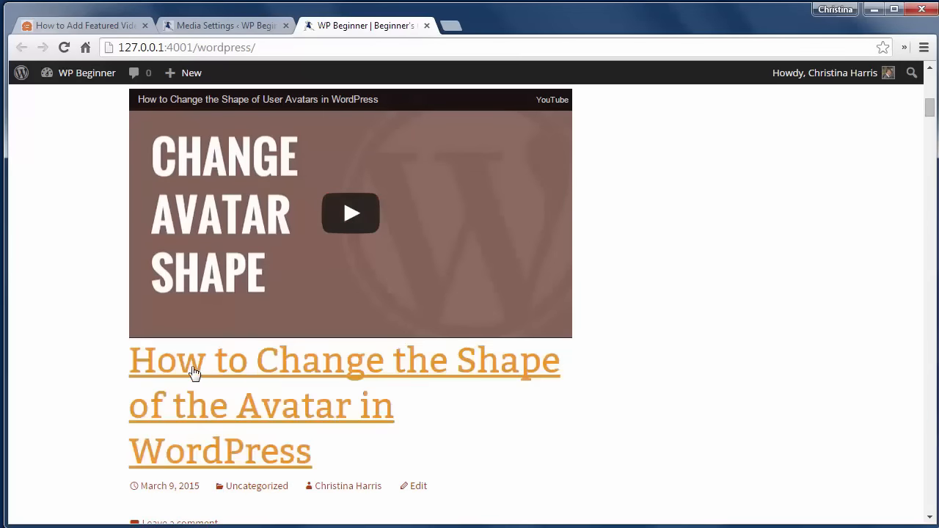
View the site's avatar-shape post showing the YouTube video as its featured image
{"action": "left_click", "coordinate": [193, 373]}
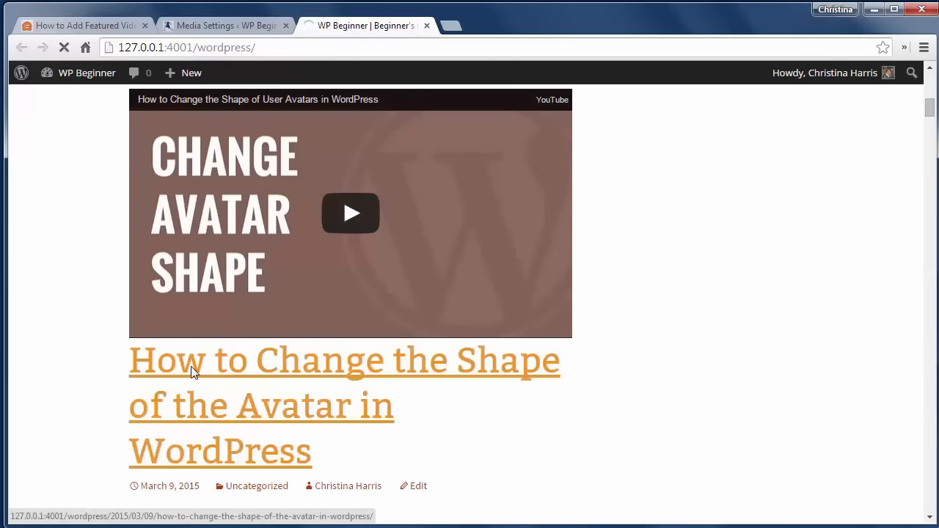